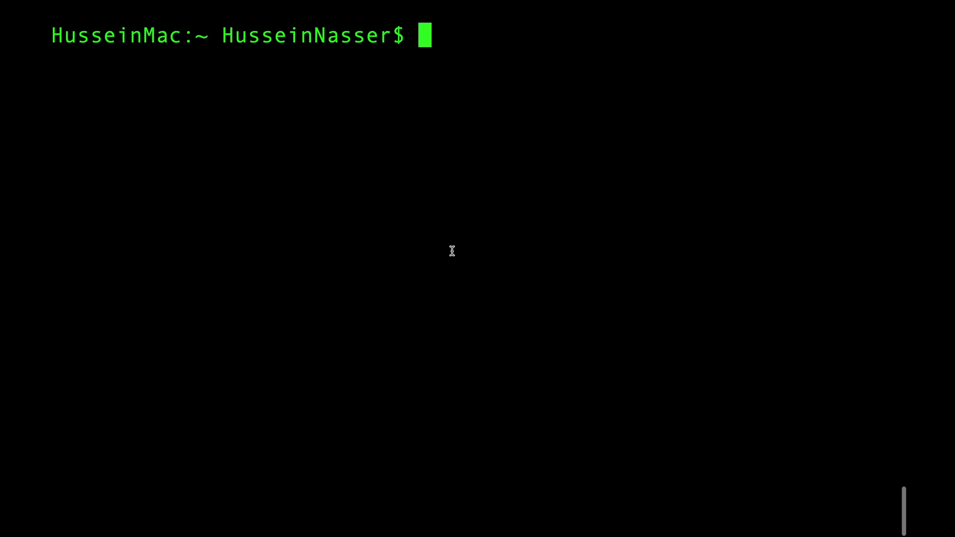
mouse_move(412, 151)
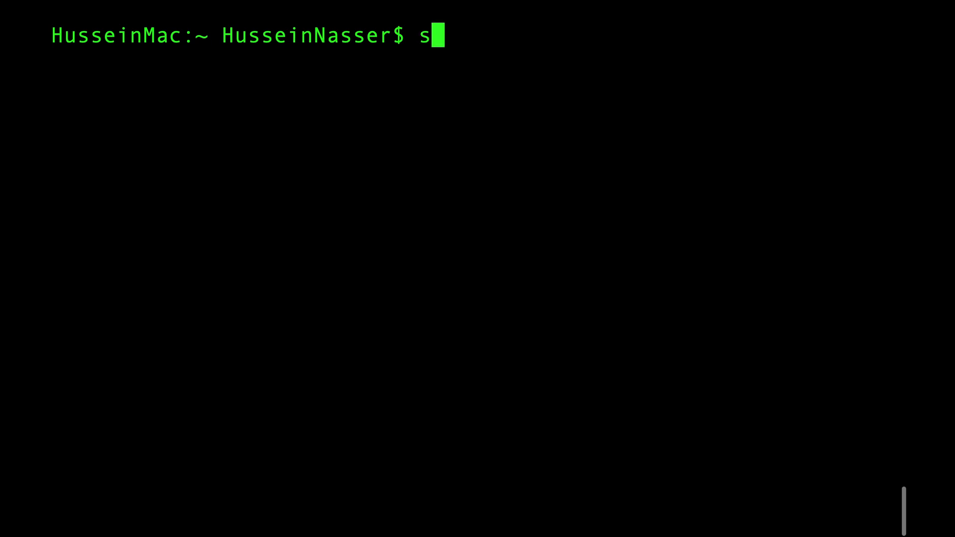
text(sh pi@)
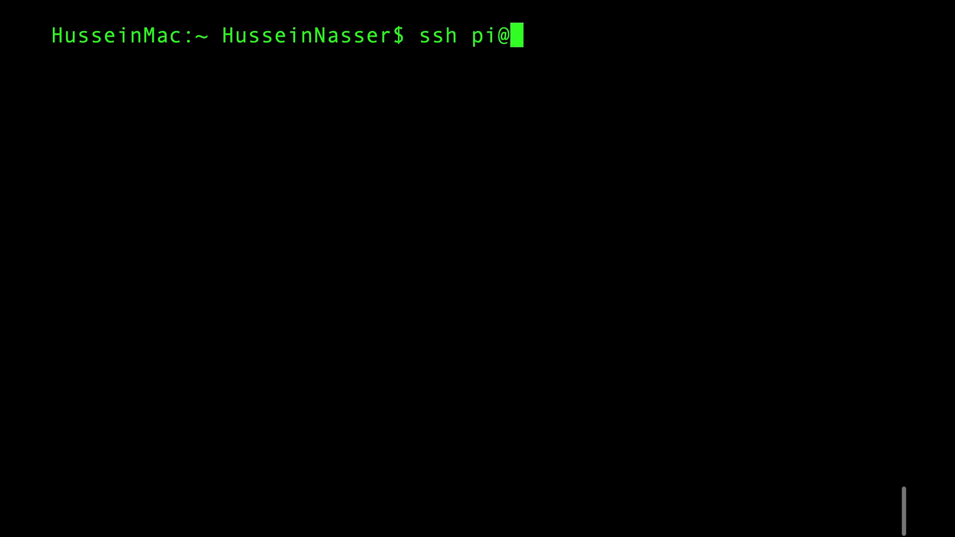
text(raspberry)
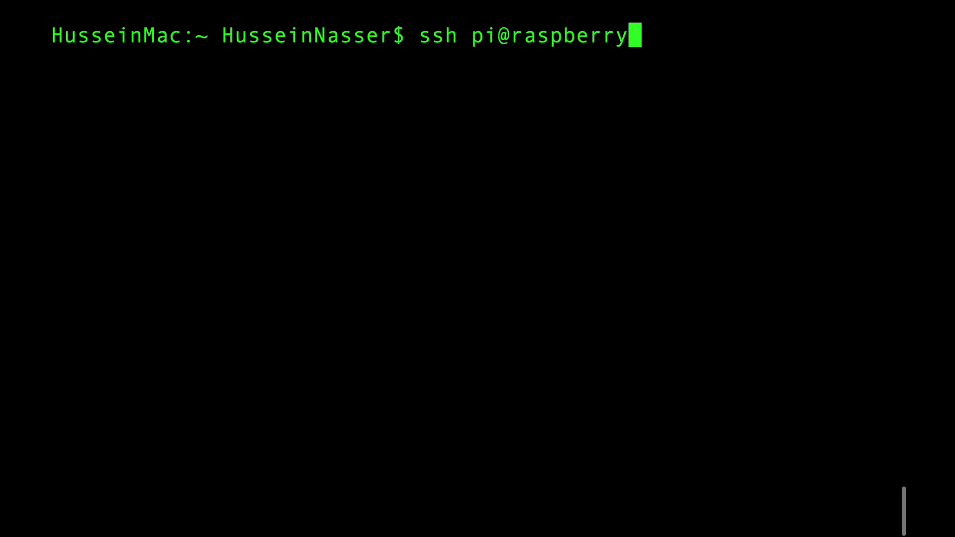
text(pi1)
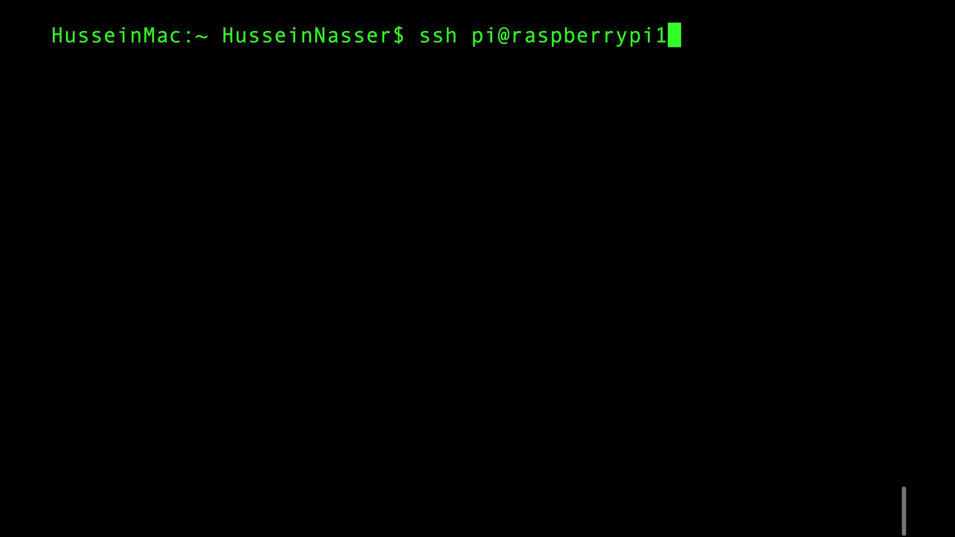
text(.home.local)
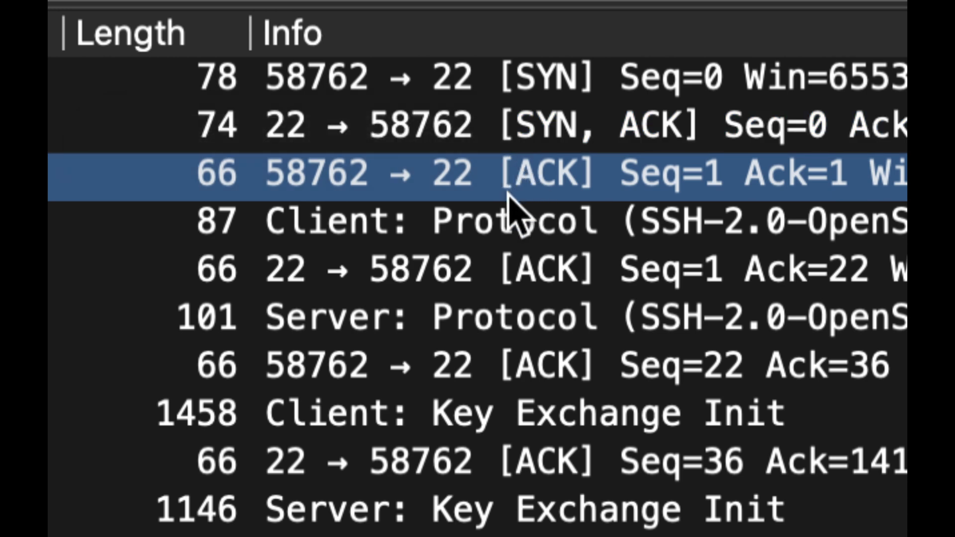
Select packet 16085, the client's 58762 → 22 ACK completing the handshake, and check its protocol.
click(517, 126)
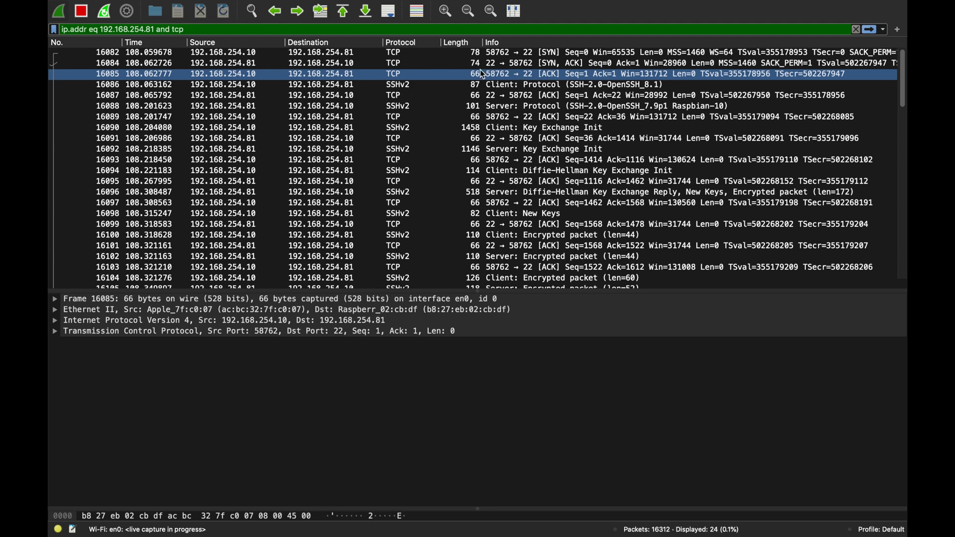
click(243, 53)
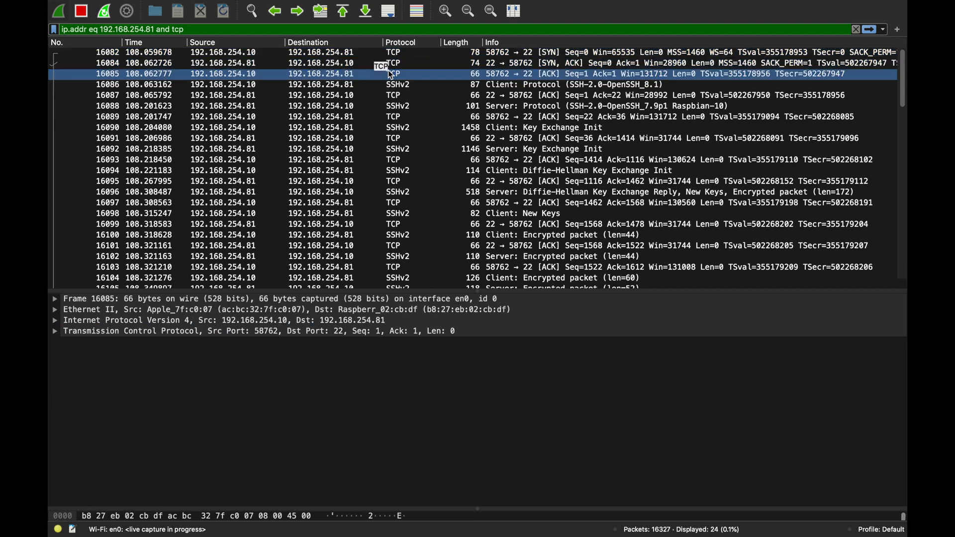
click(396, 84)
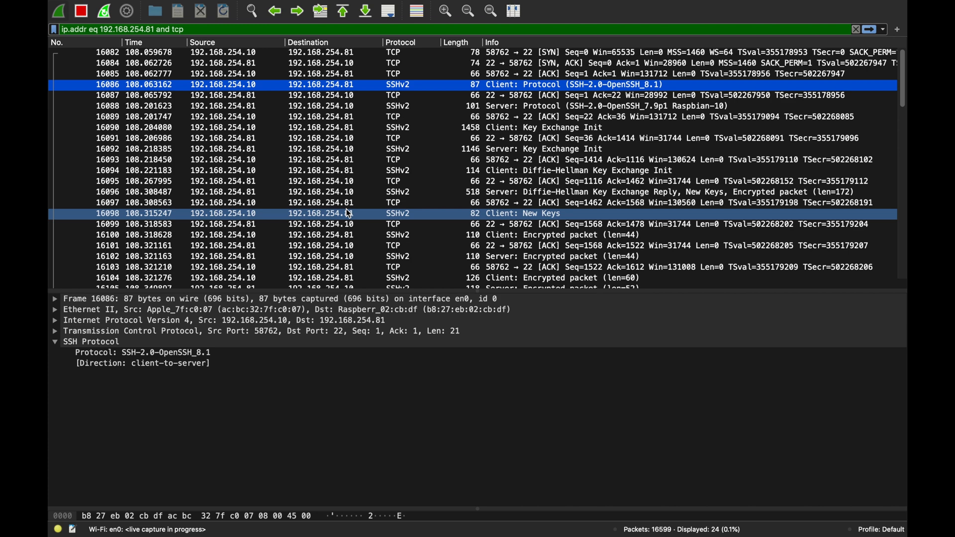
mouse_move(356, 214)
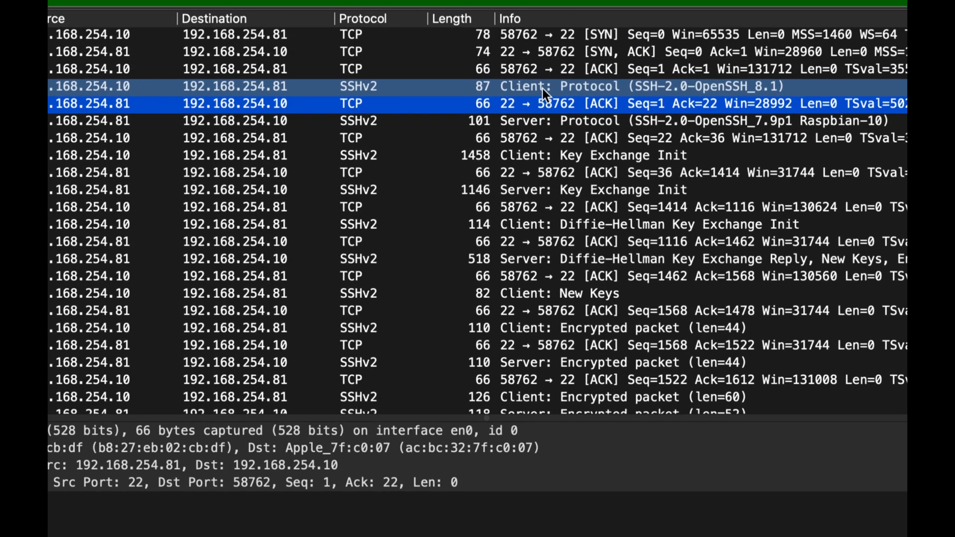
mouse_move(547, 96)
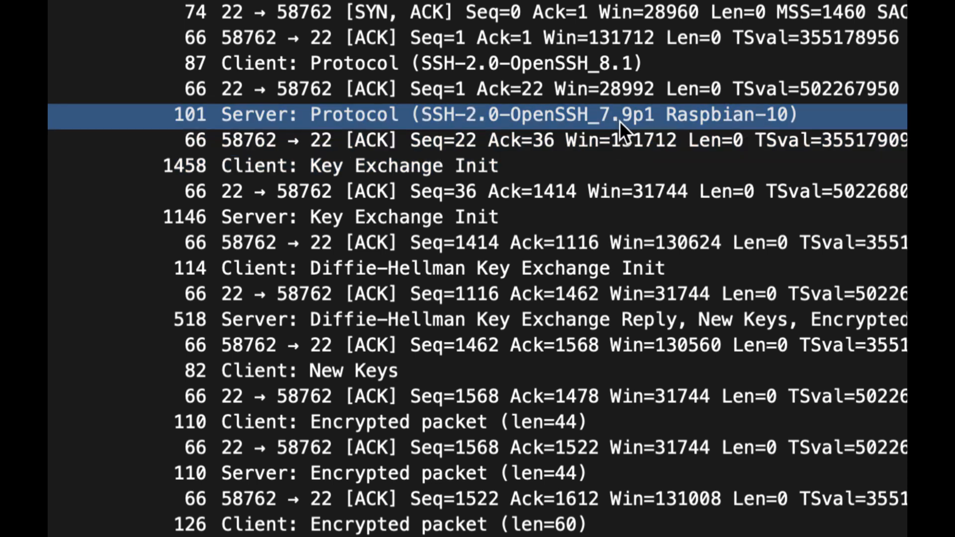
mouse_move(795, 129)
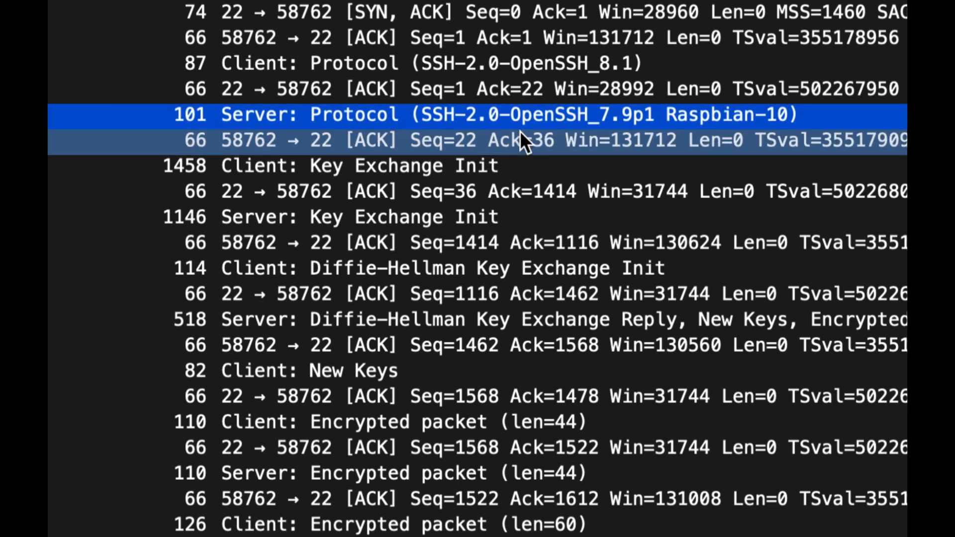
mouse_move(454, 140)
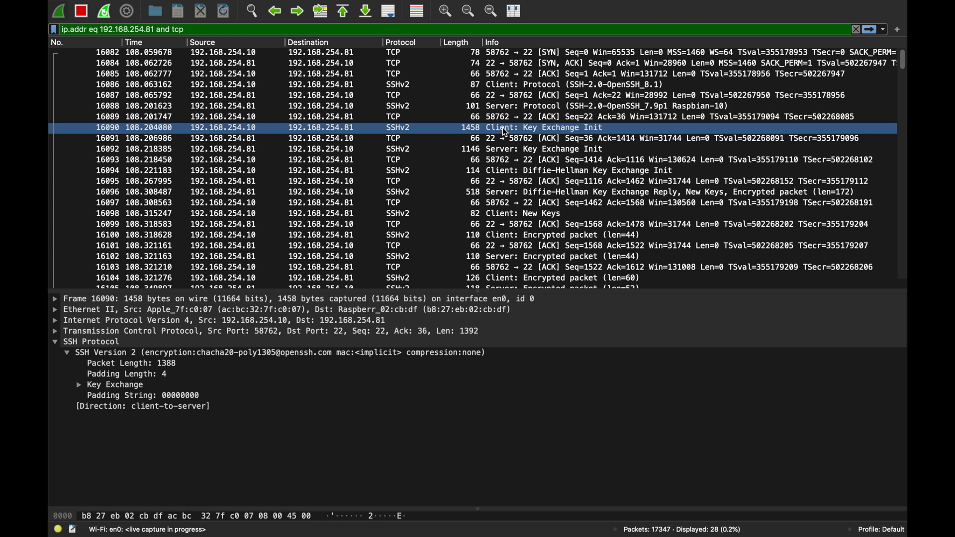
click(114, 384)
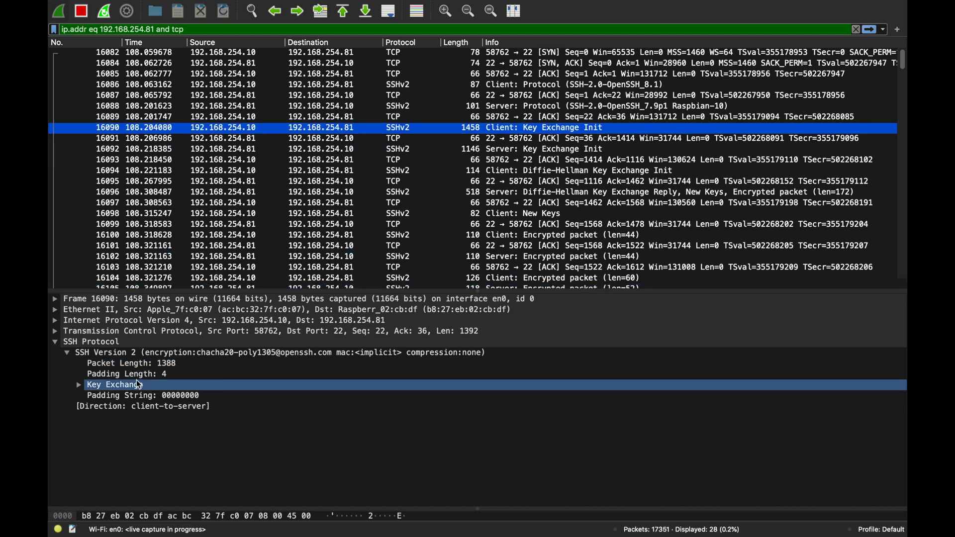
click(79, 384)
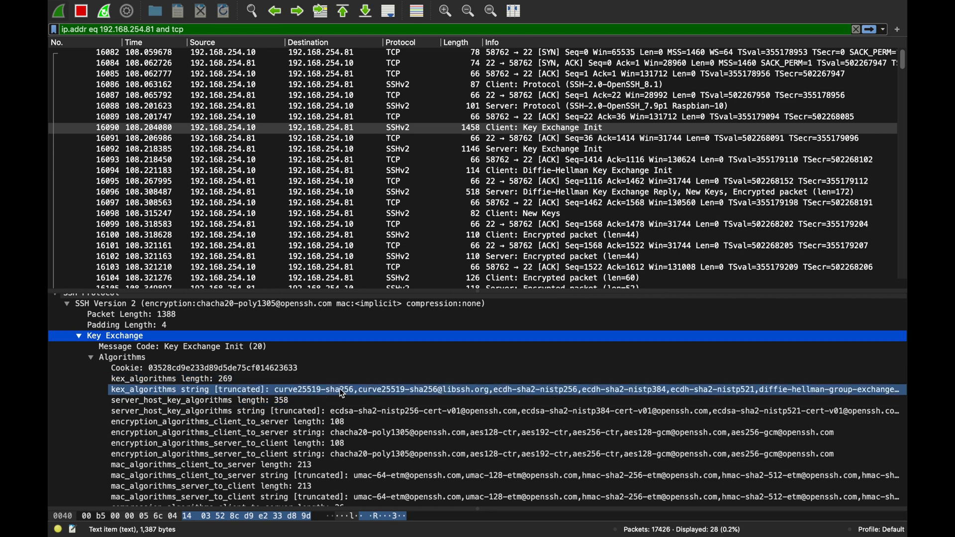
scroll(down, 3)
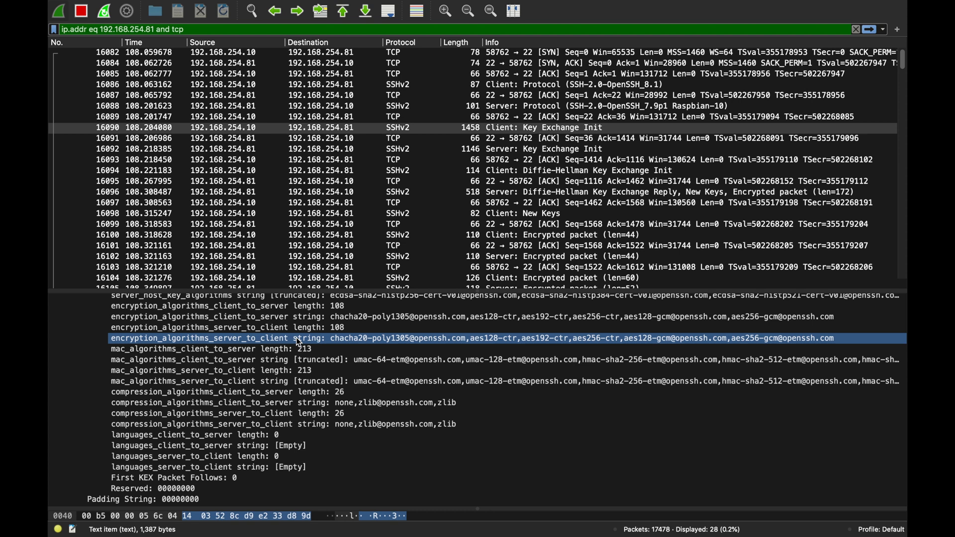
click(210, 360)
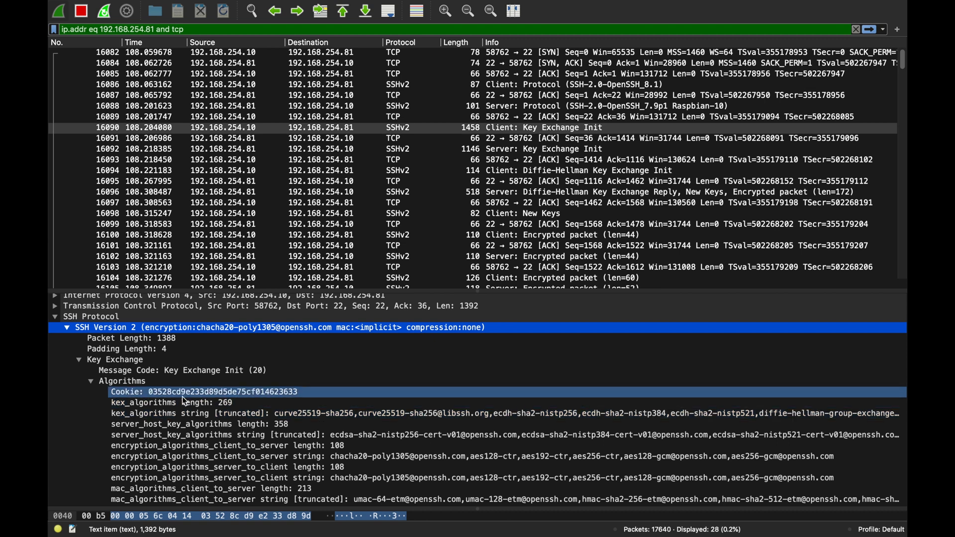
click(89, 359)
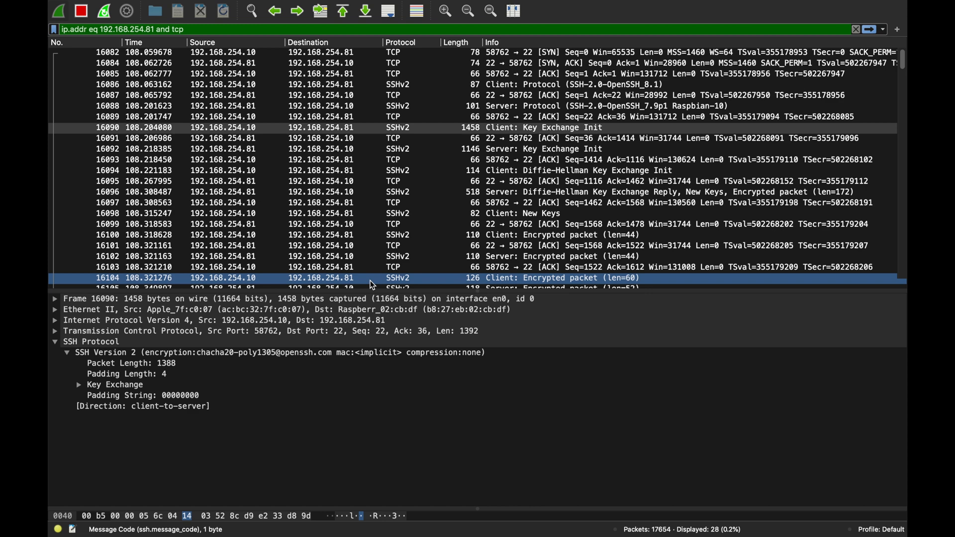
Compare the server's and client's Key Exchange Init algorithm lists, including client-to-server encryption.
click(569, 127)
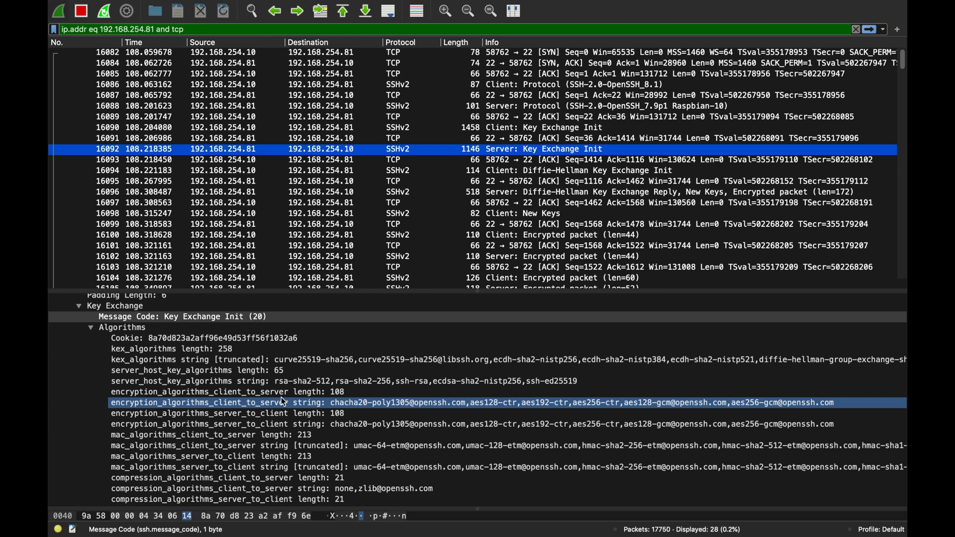
click(226, 381)
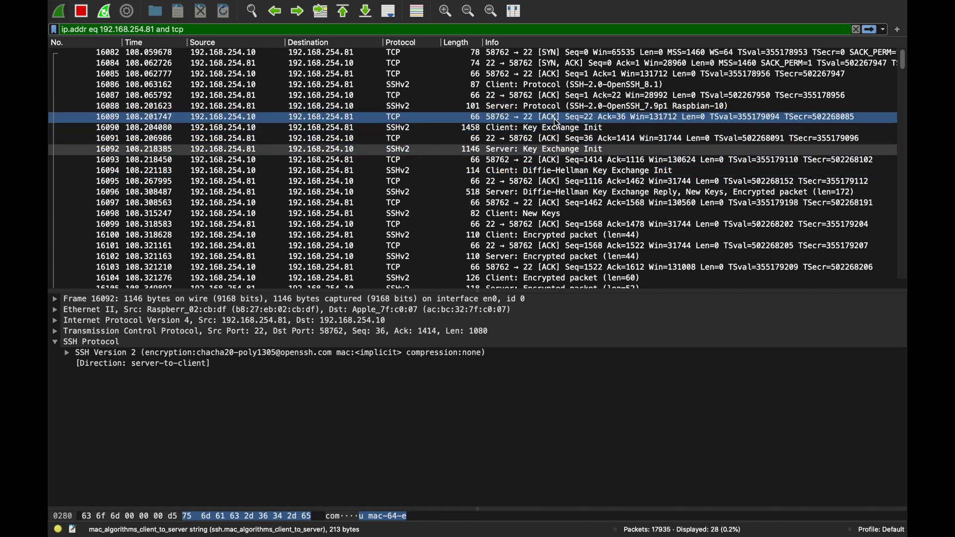
click(536, 170)
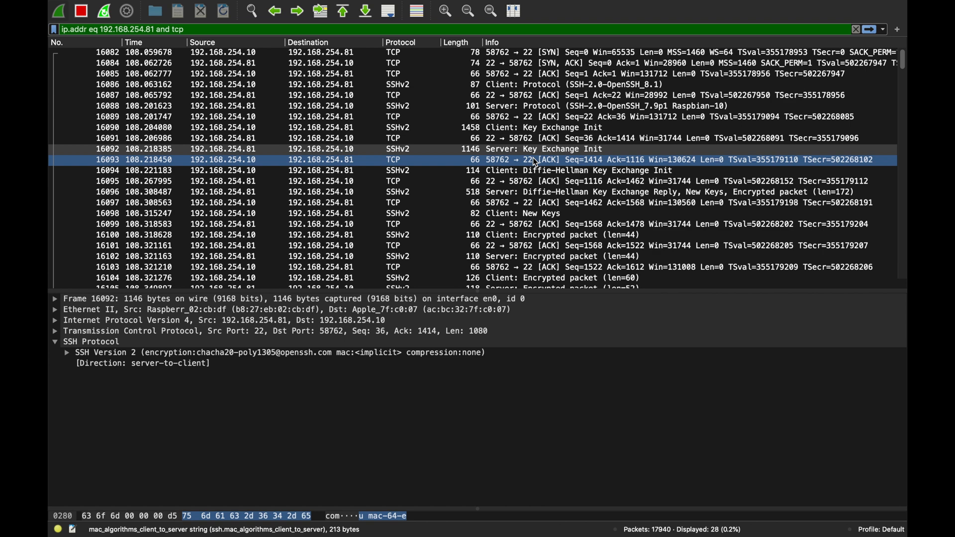
click(543, 127)
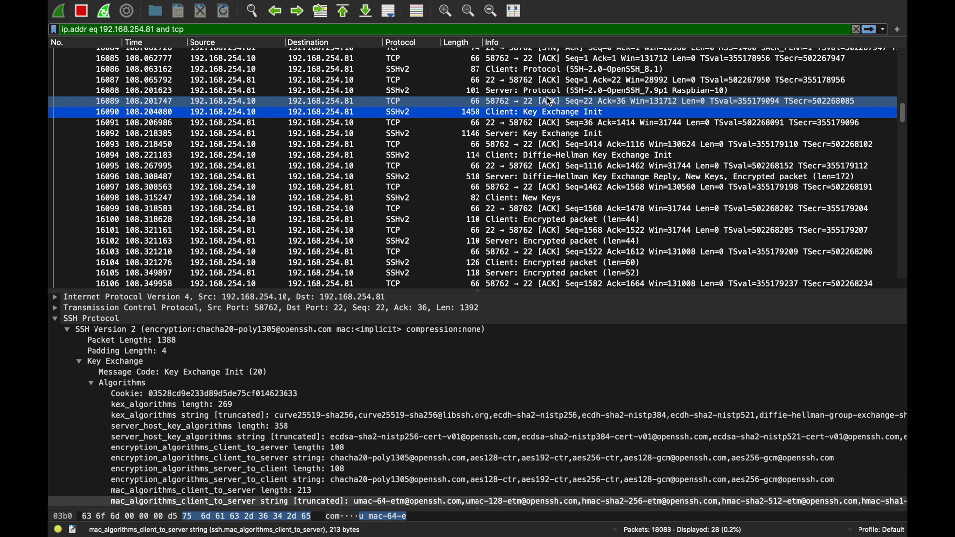
Select packet 16094, the client's Diffie-Hellman Key Exchange Init, showing message code 30 and value e.
click(542, 133)
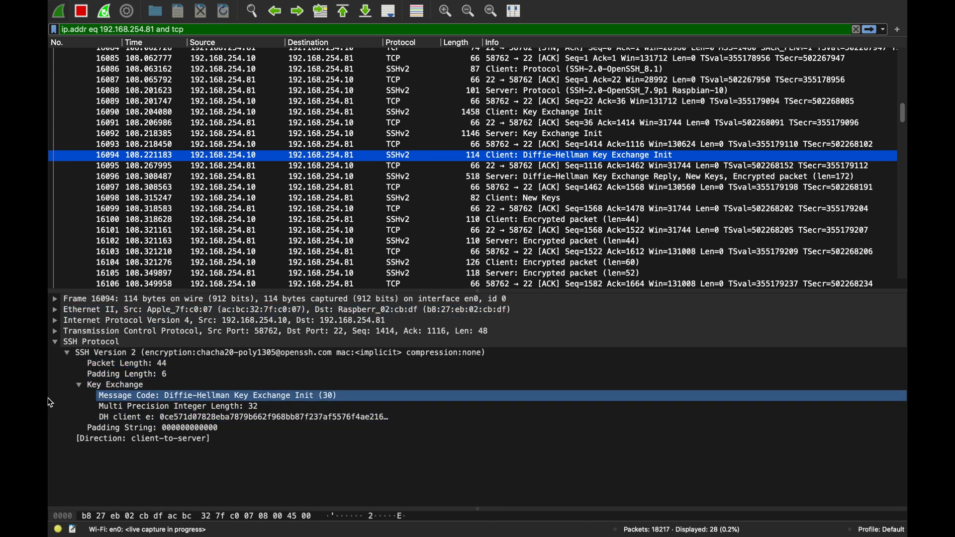
click(177, 406)
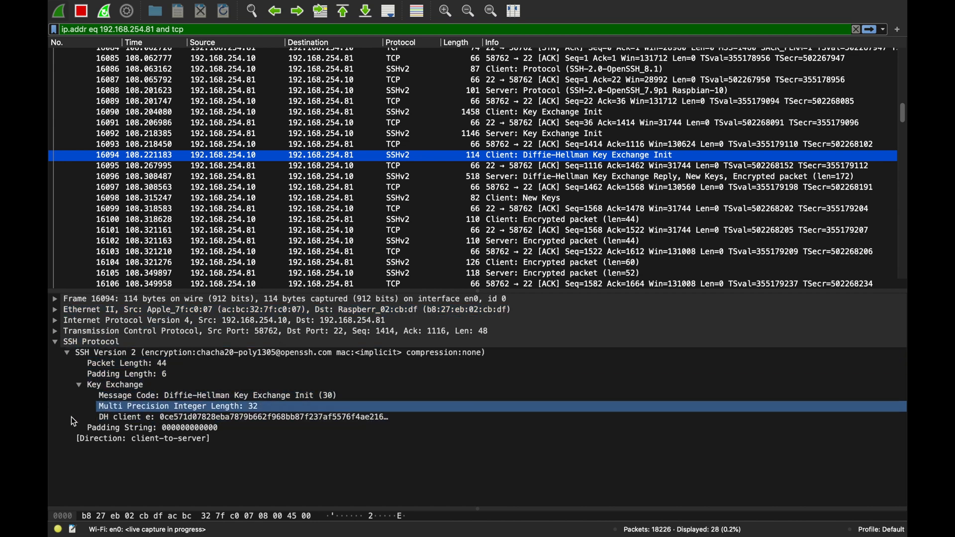
click(152, 428)
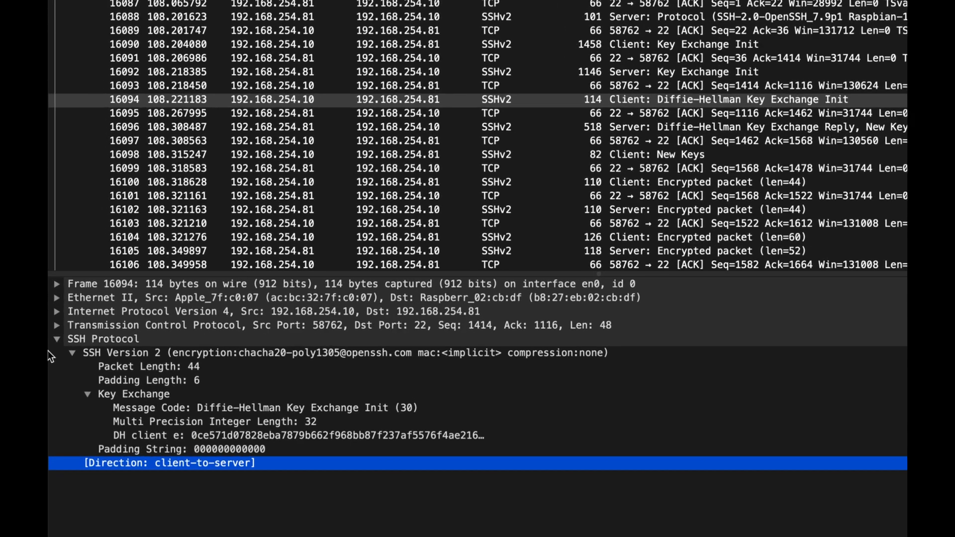
click(148, 380)
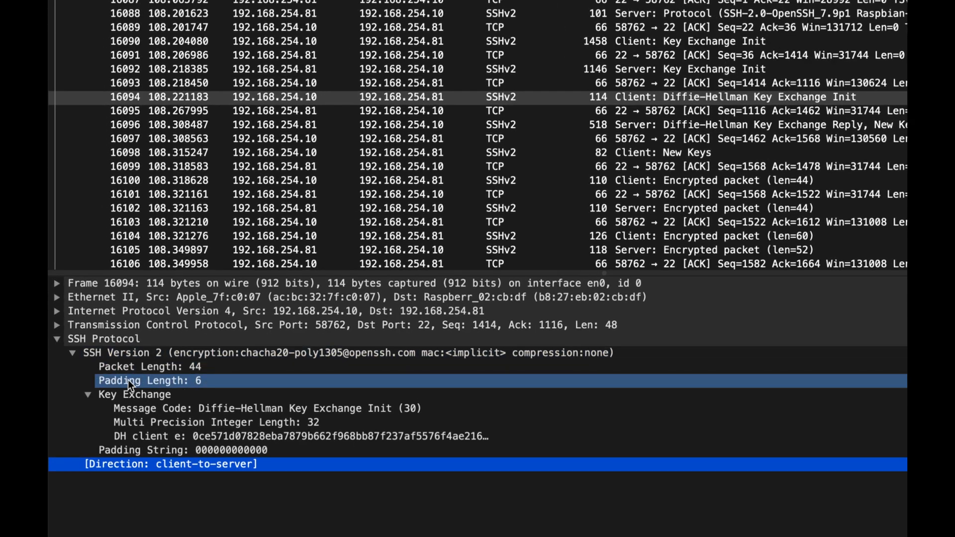
mouse_move(129, 384)
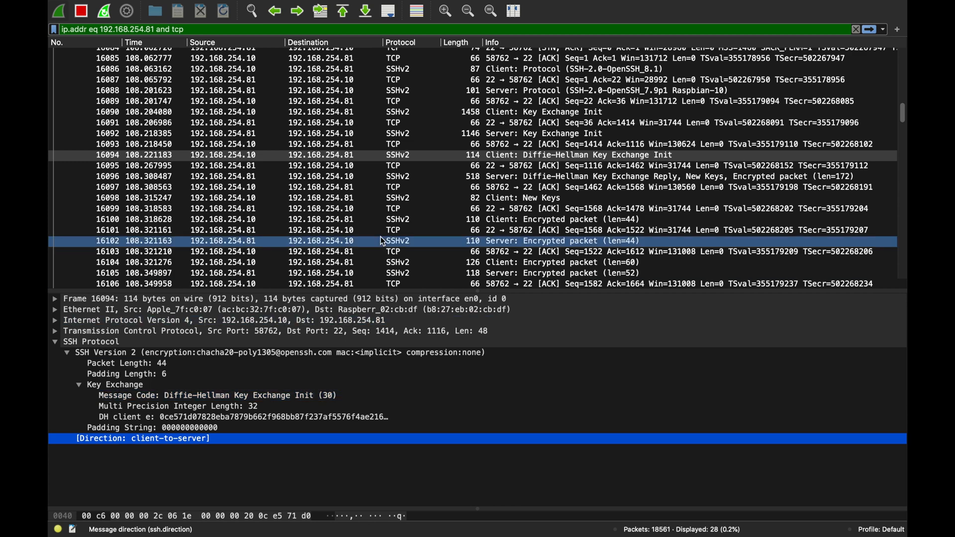
Inspect packet 16096, the server's Diffie-Hellman reply with ECDSA host key, value f and signature, folding its encrypted record.
click(548, 176)
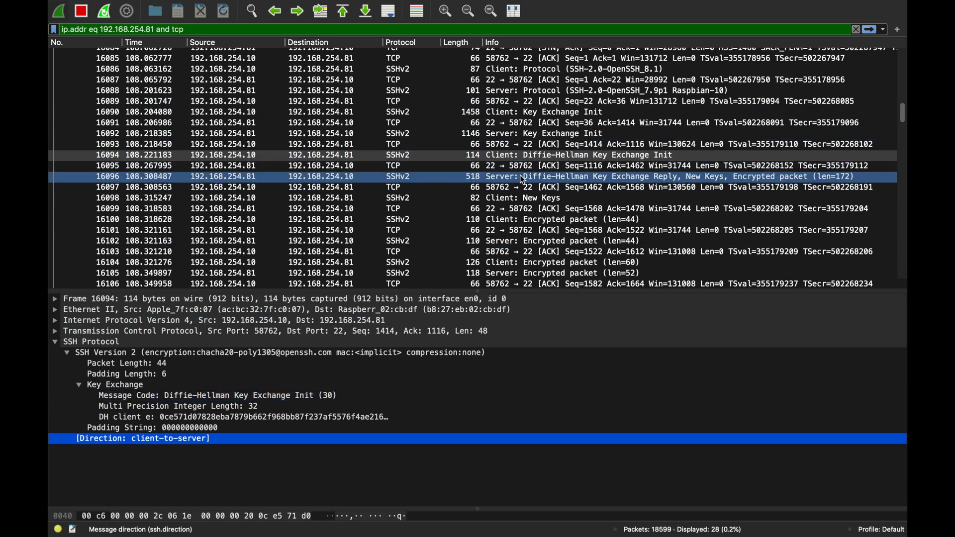
click(548, 176)
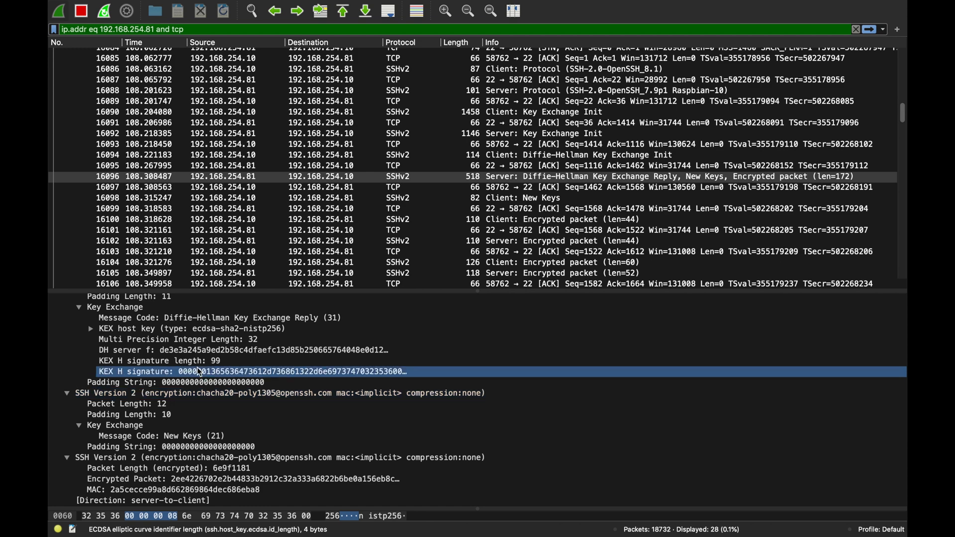
click(396, 156)
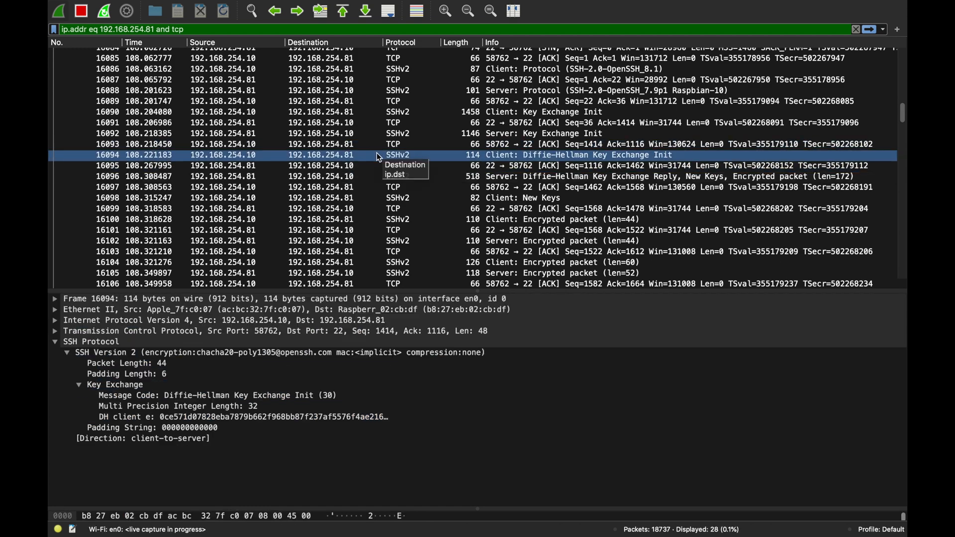
click(549, 177)
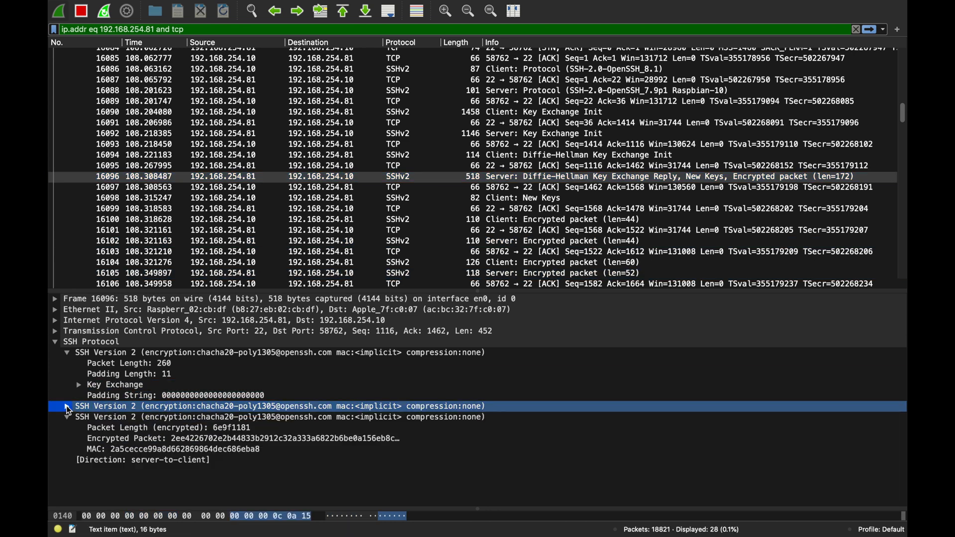
click(67, 416)
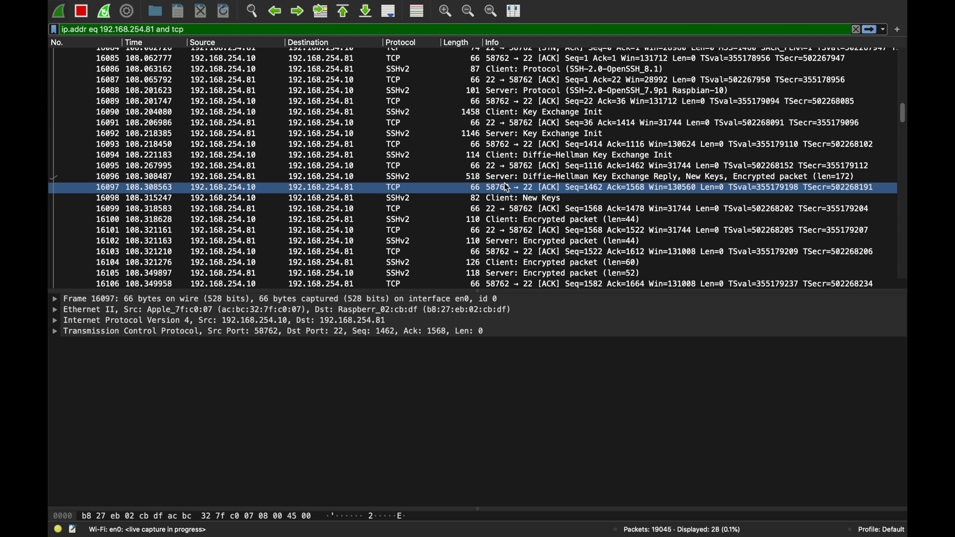
Select packet 16098 'Client: New Keys', view message code 21, and collapse its Key Exchange subtree.
click(487, 197)
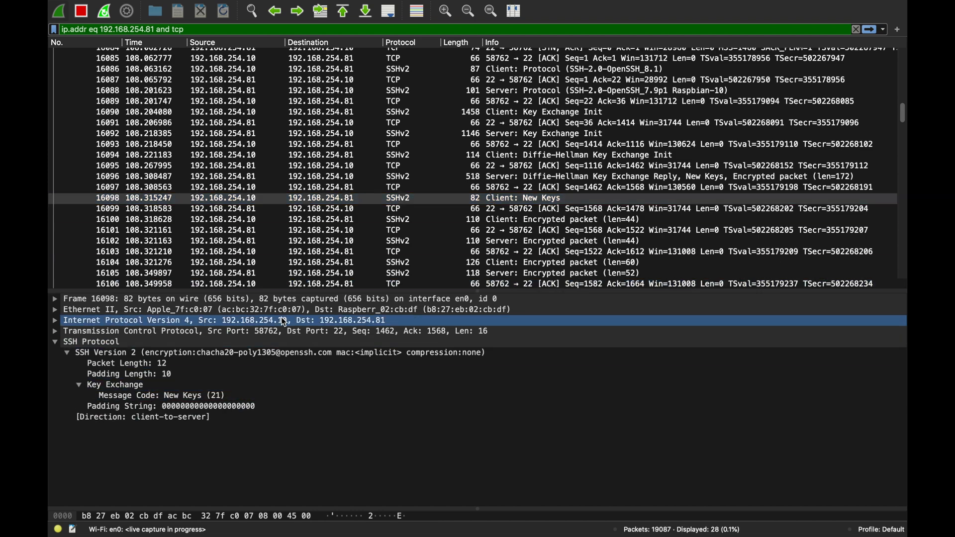
click(161, 395)
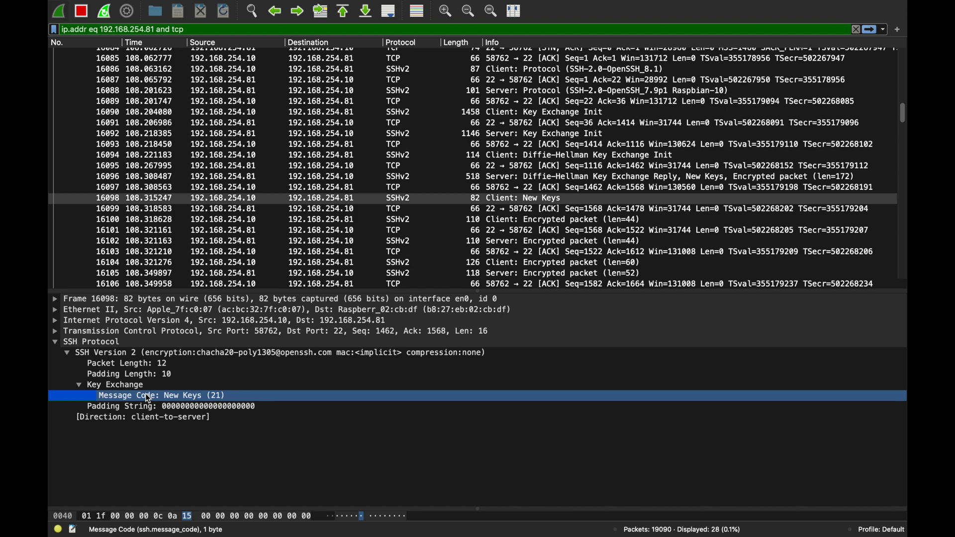
click(115, 384)
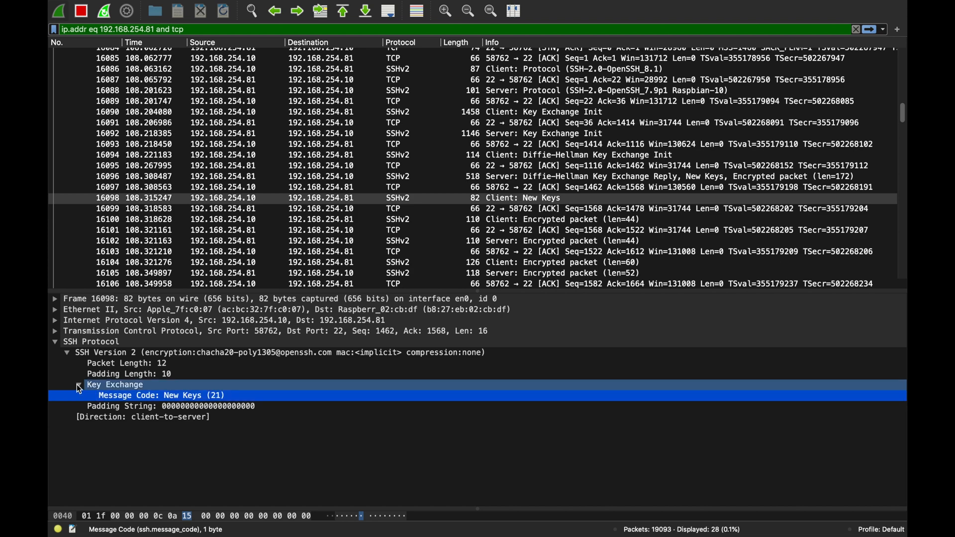
click(77, 384)
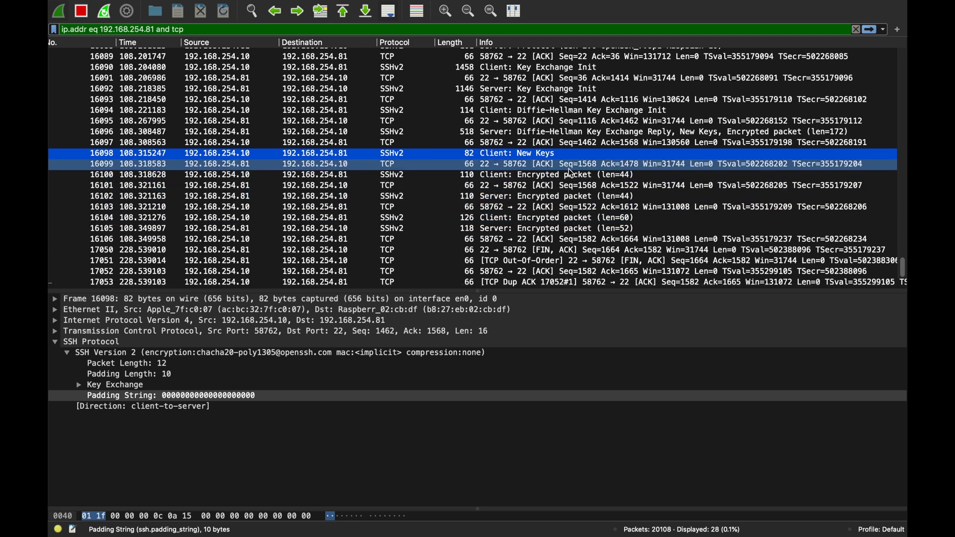
click(216, 218)
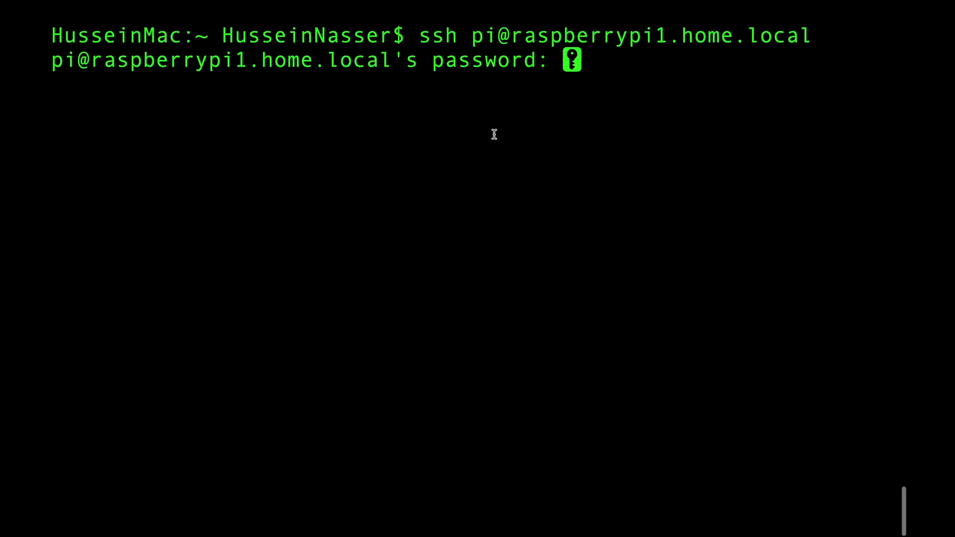
mouse_move(506, 132)
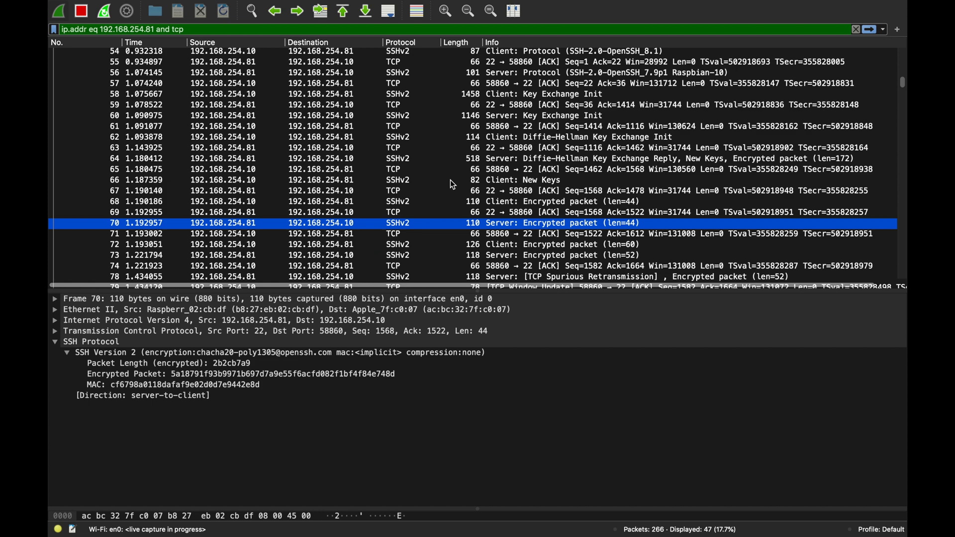
Scroll down the new capture's packet list past the server's encrypted packets.
scroll(down, 3)
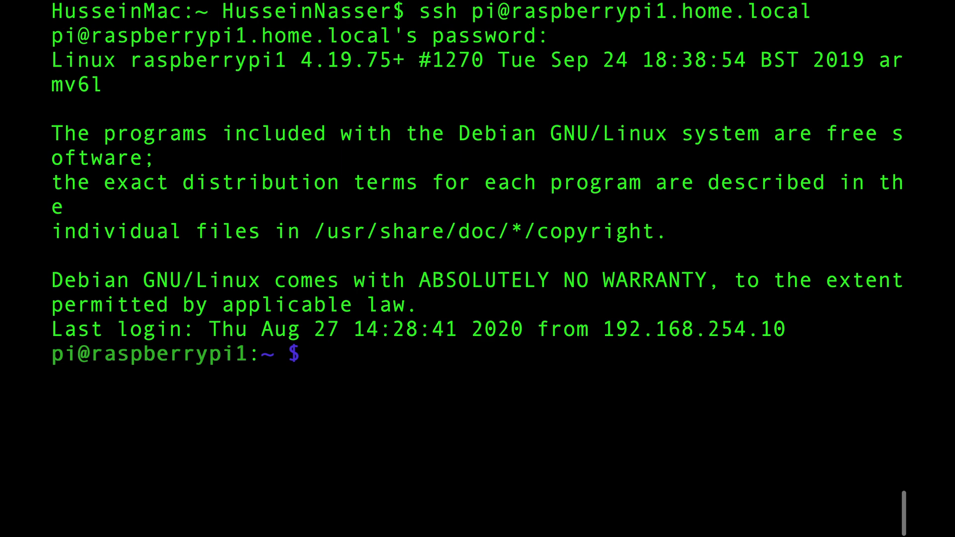
Run ls on the Pi and inspect encrypted packets 52, 53 and 64 from the resulting exchange.
text(ls)
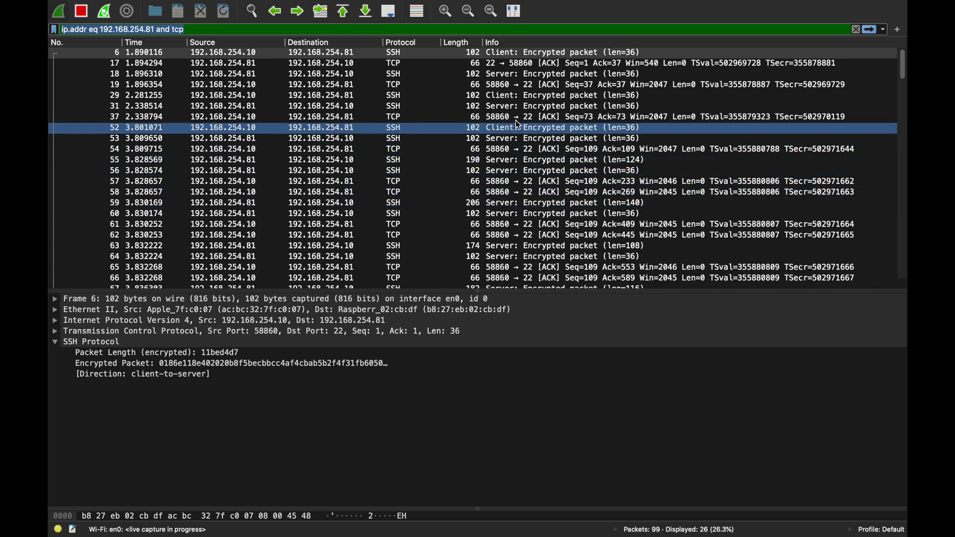
click(244, 117)
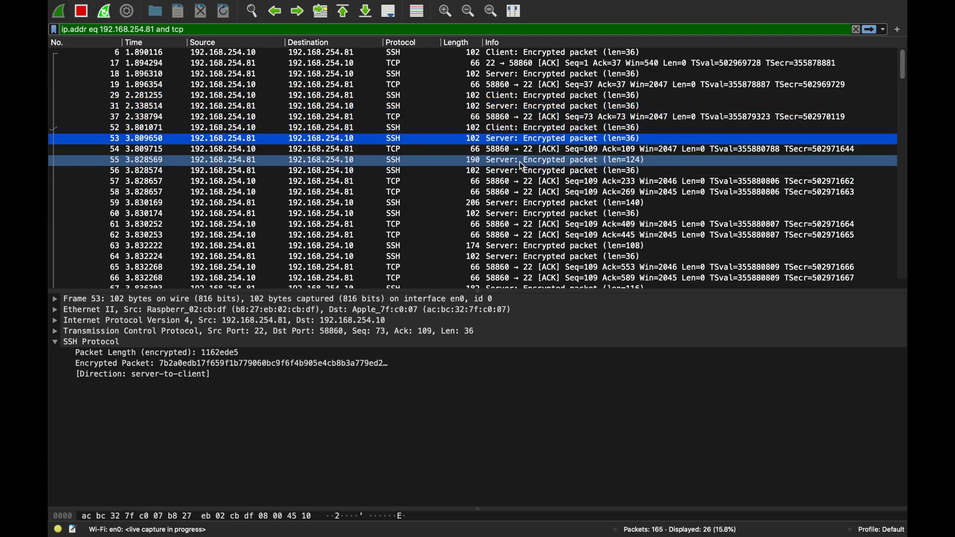
click(243, 159)
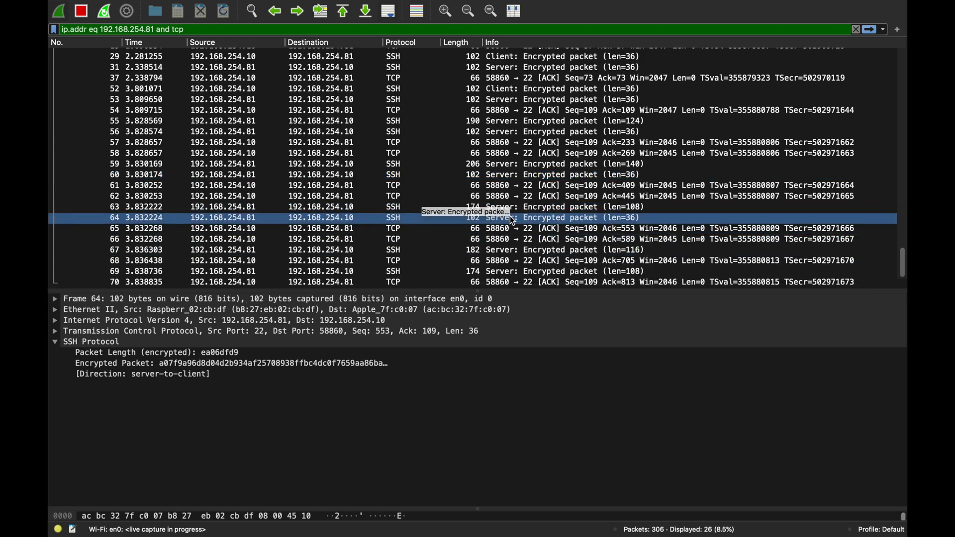
click(143, 373)
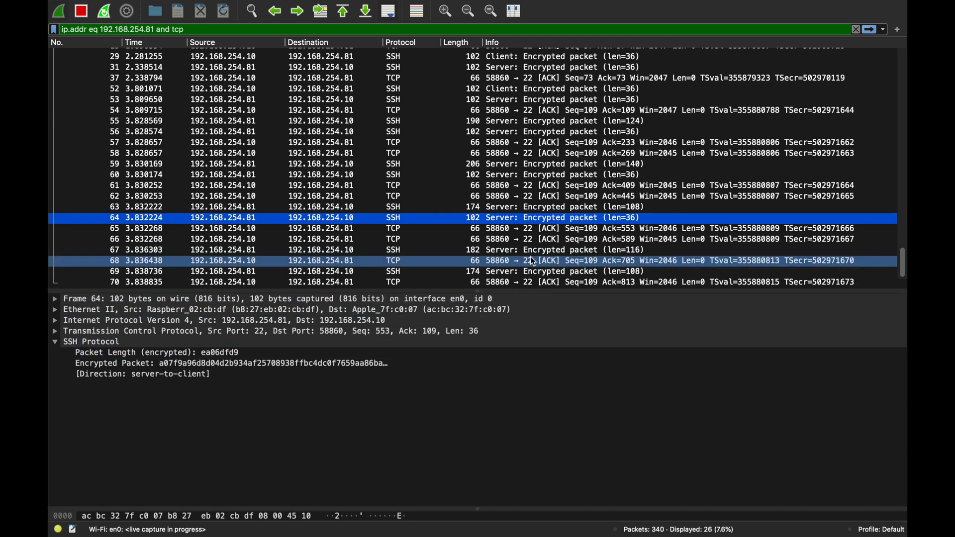
right_click(518, 260)
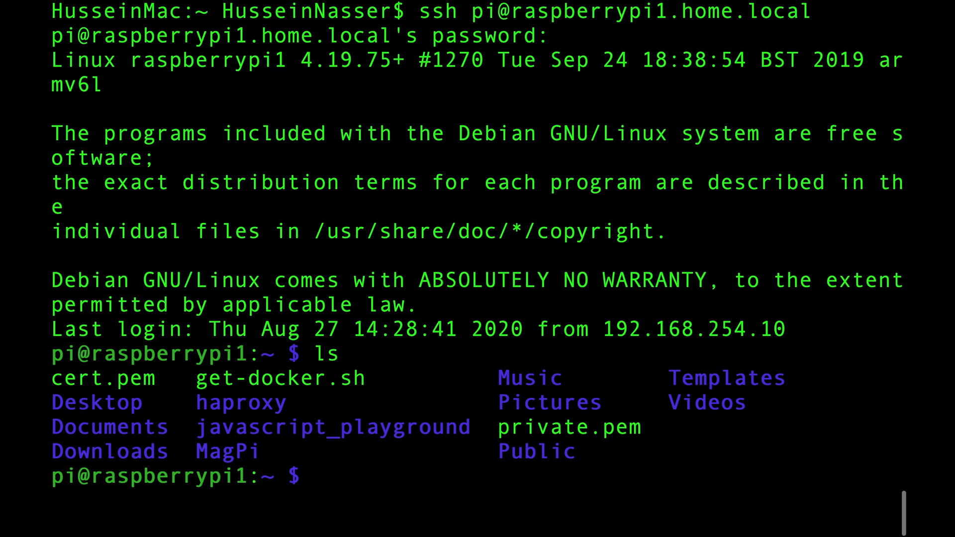
Run touch test on the Pi and inspect client encrypted packet 25, scrolling through the new packets.
text(touch tes)
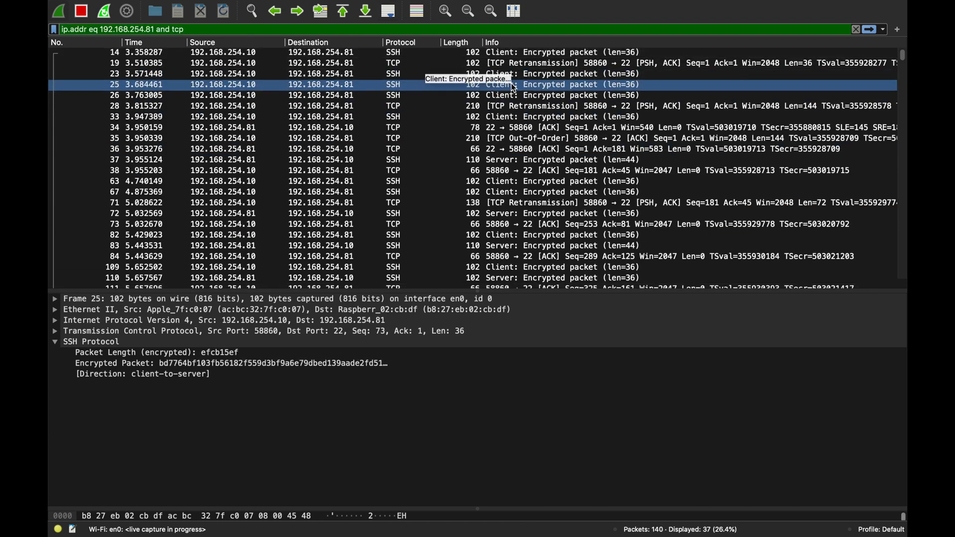
click(244, 73)
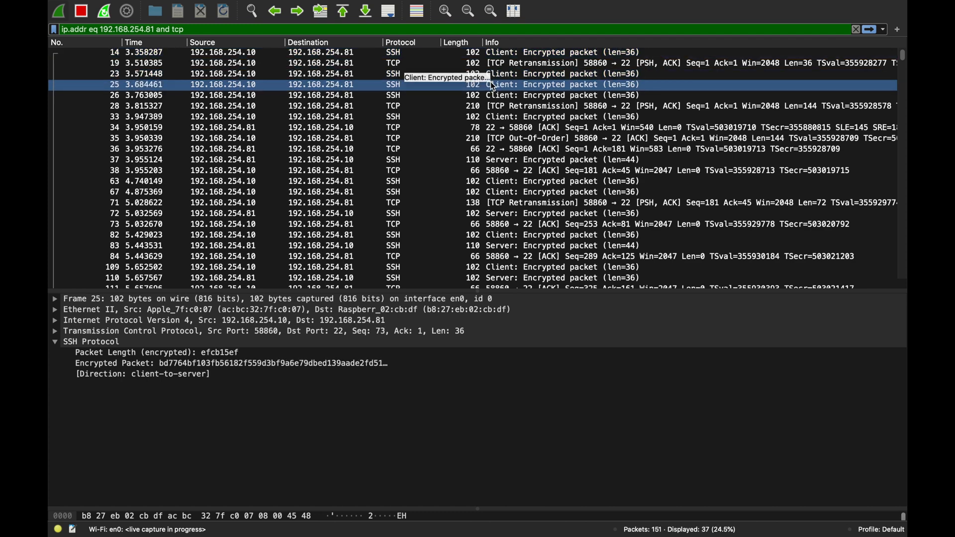
click(244, 96)
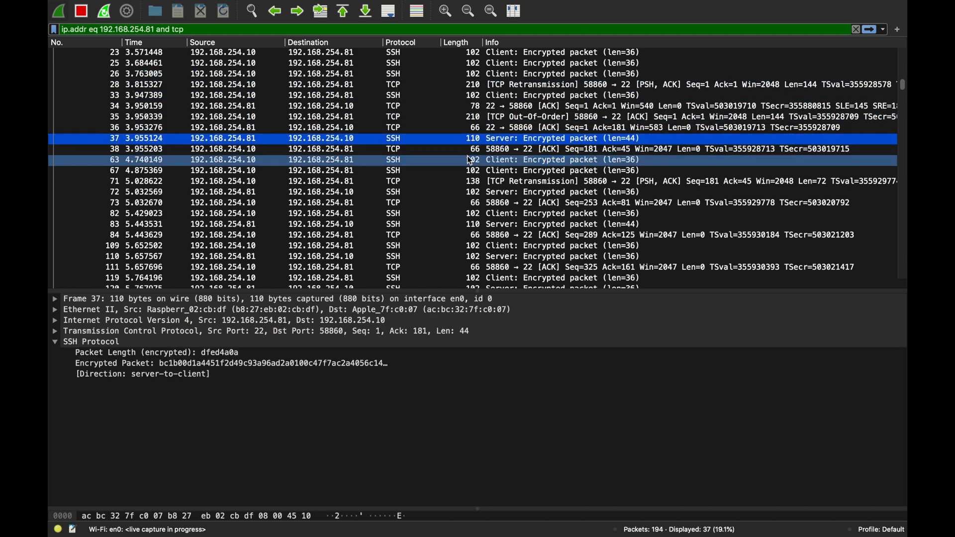
scroll(down, 3)
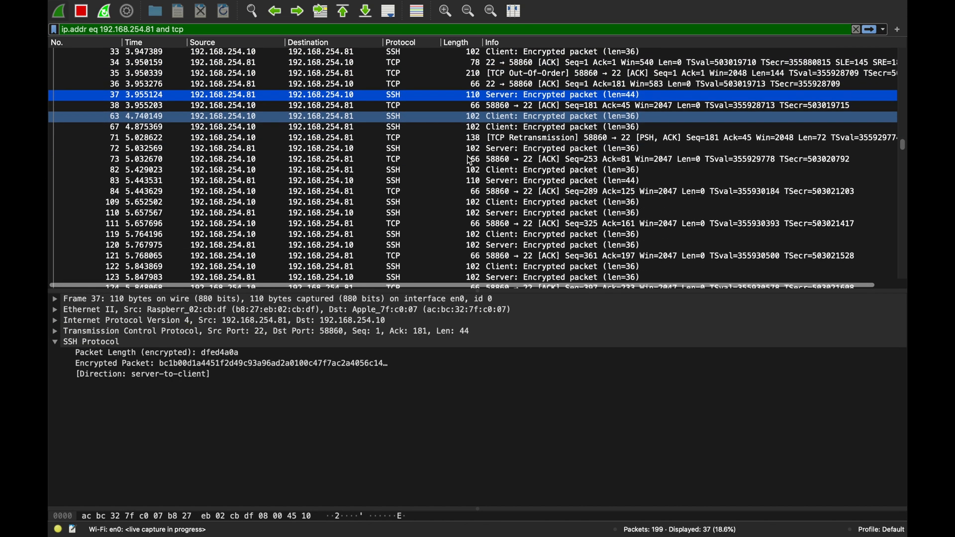
scroll(down, 3)
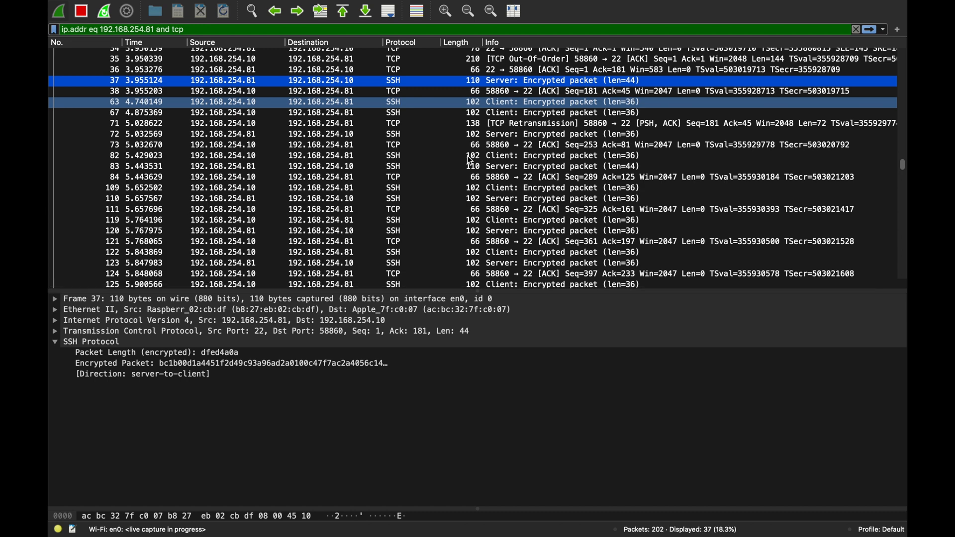
scroll(down, 3)
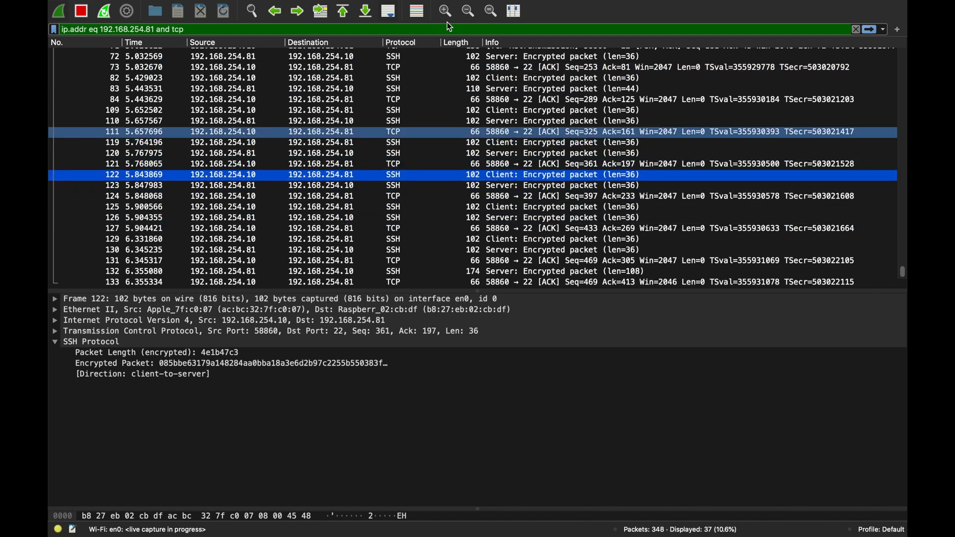
Inspect client encrypted packets 122 and 23 and TCP acknowledgement 121, then return to the Terminal.
click(155, 352)
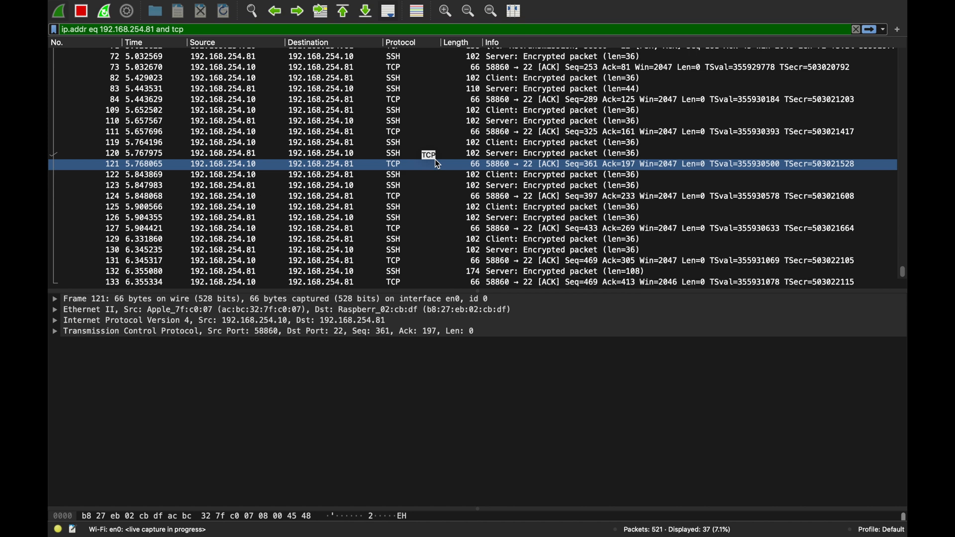
click(393, 185)
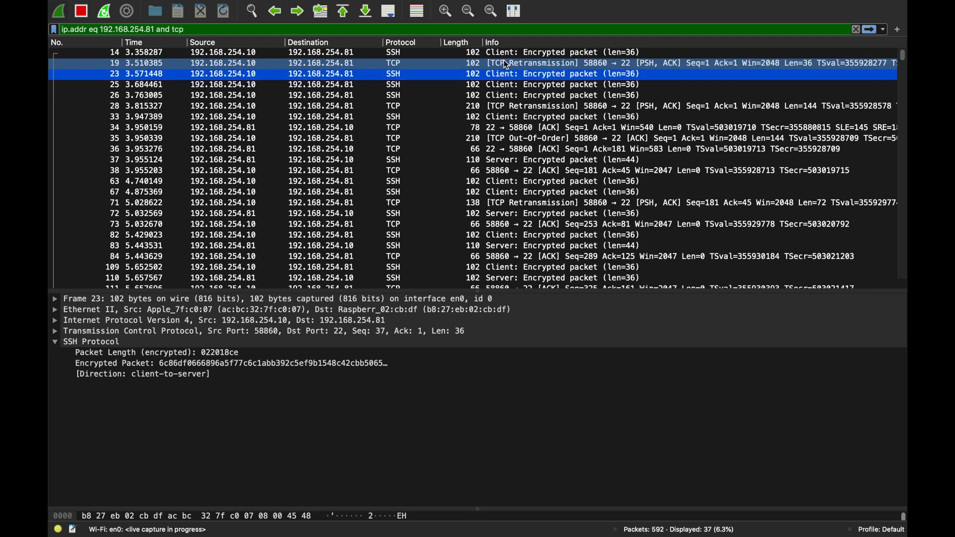
mouse_move(498, 72)
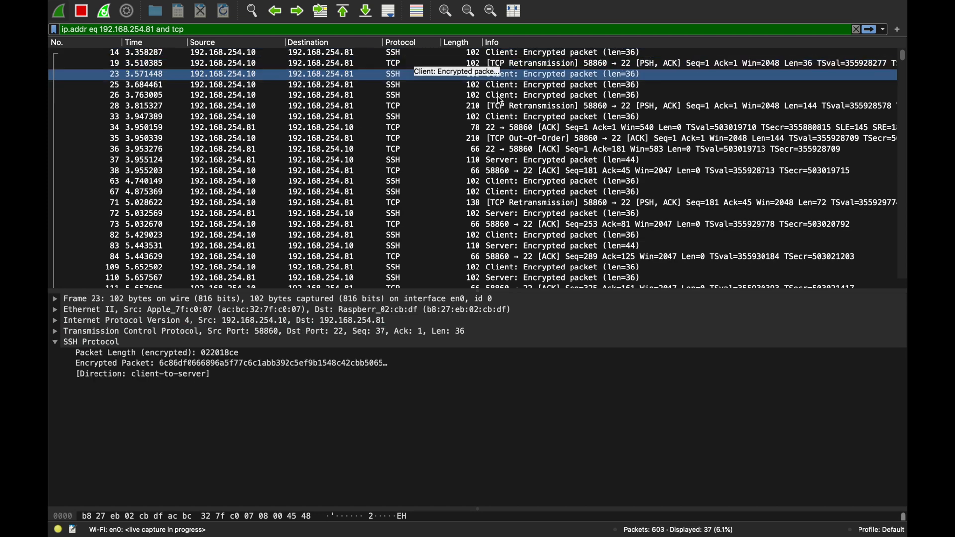
click(244, 84)
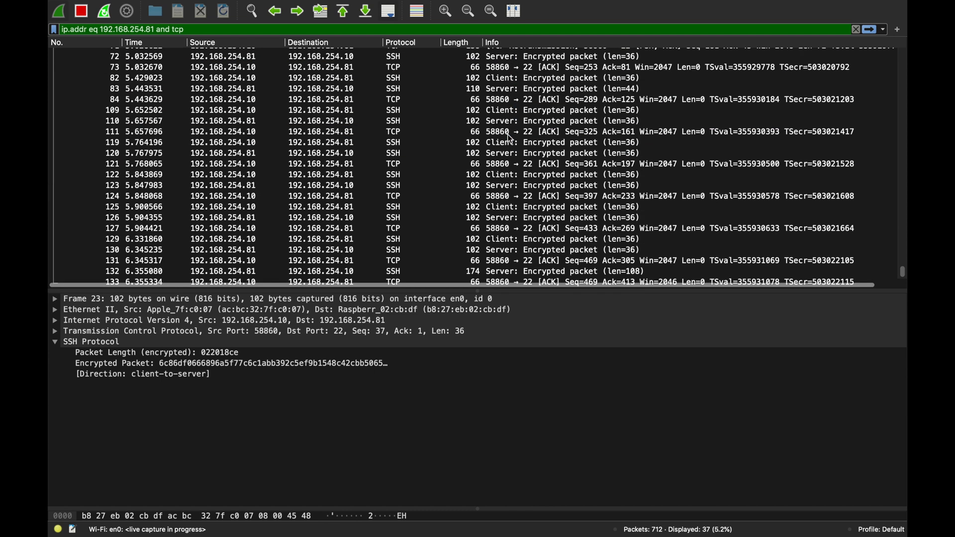
click(365, 153)
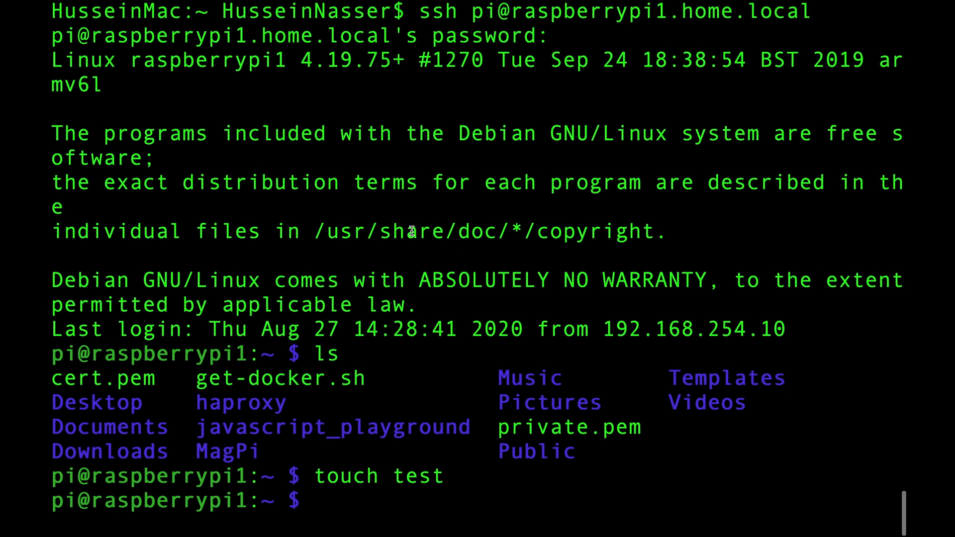
mouse_move(541, 373)
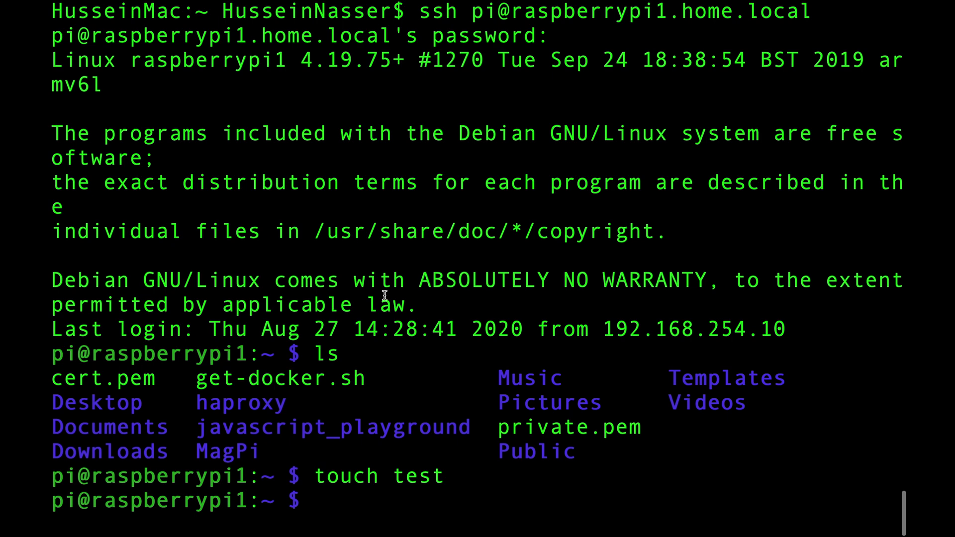
mouse_move(445, 272)
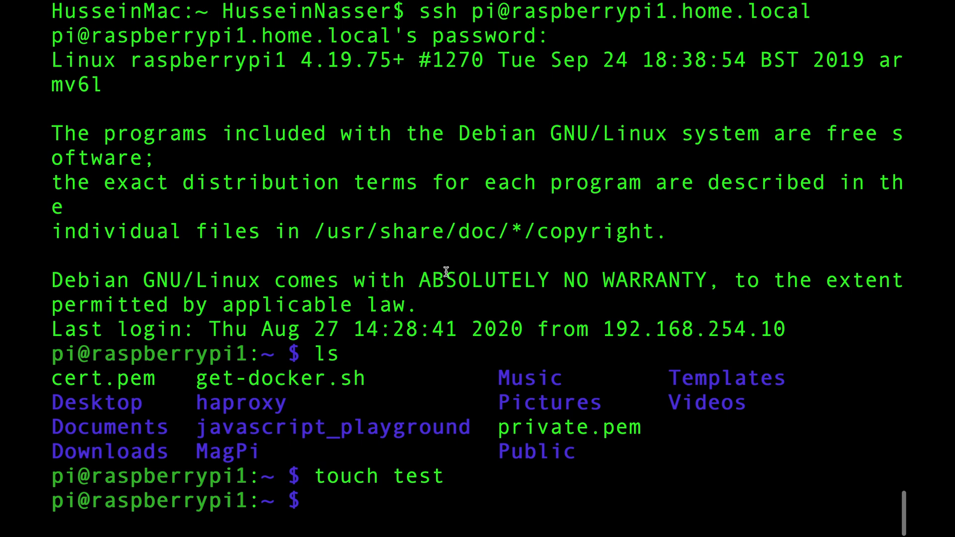